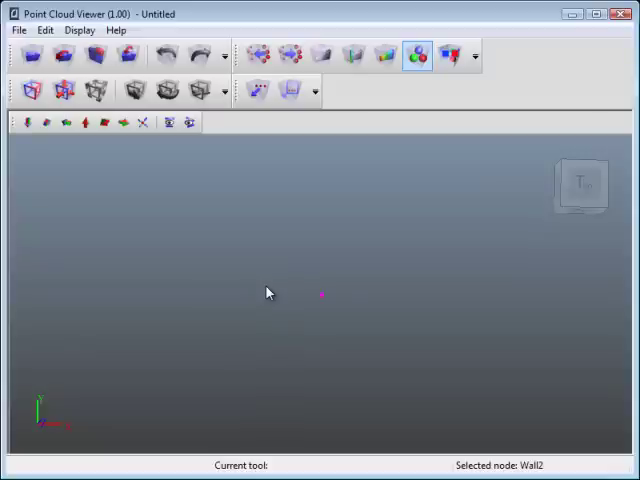
mouse_move(318, 280)
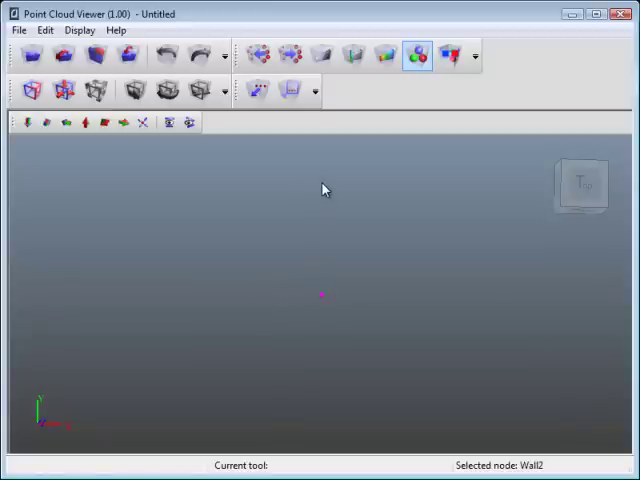
Step: Bring up the file commands to reach the data import
click(18, 28)
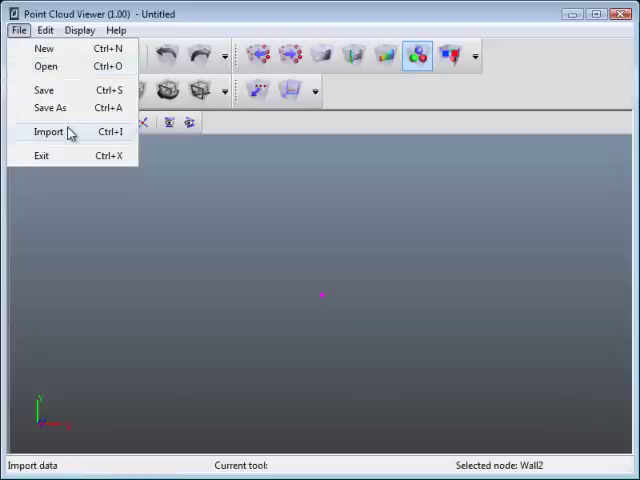
Step: Start an import filtered to text point-cloud files and choose Wall2.txt
click(48, 132)
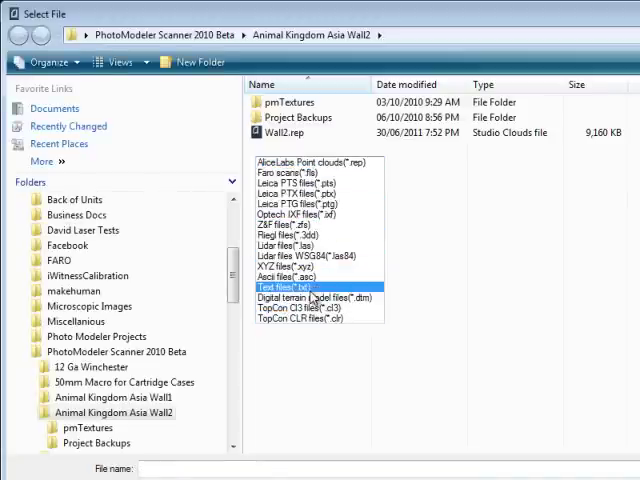
click(300, 288)
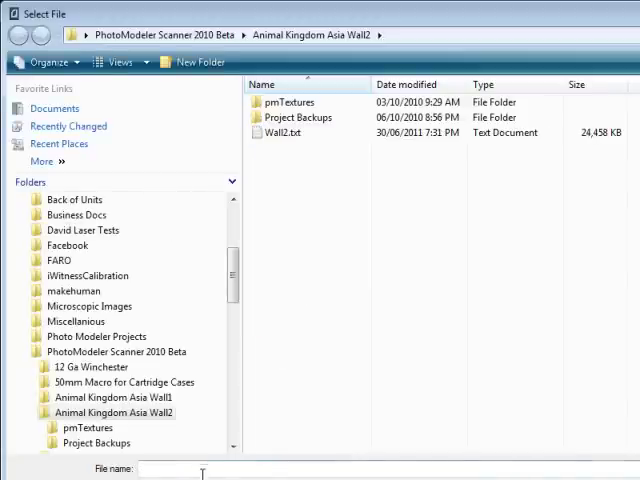
text(*)
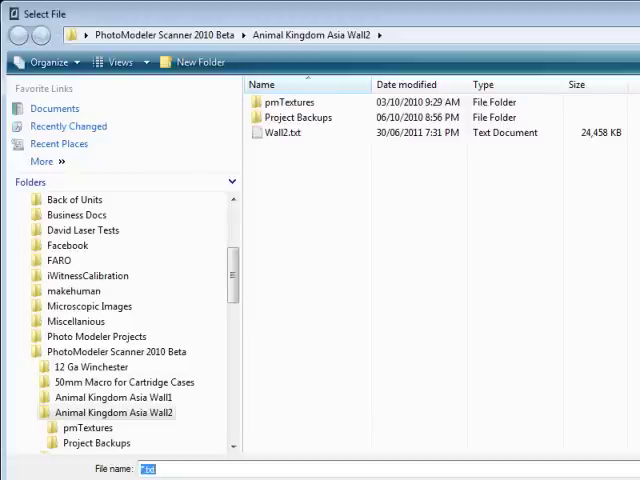
mouse_move(280, 132)
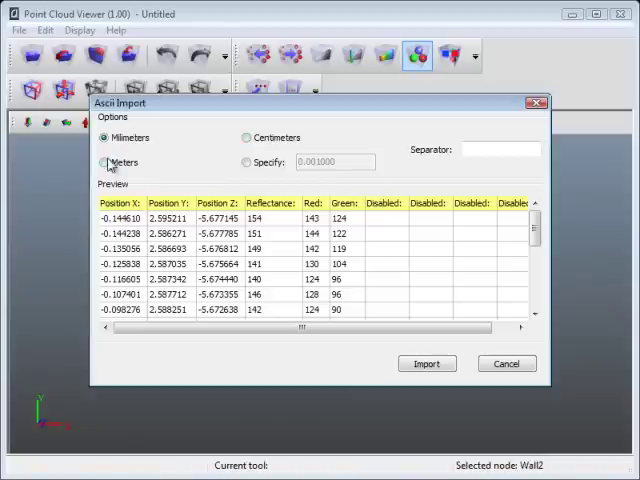
Step: Set import units to meters and remap the Reflectance and sixth columns to colour channels
click(108, 162)
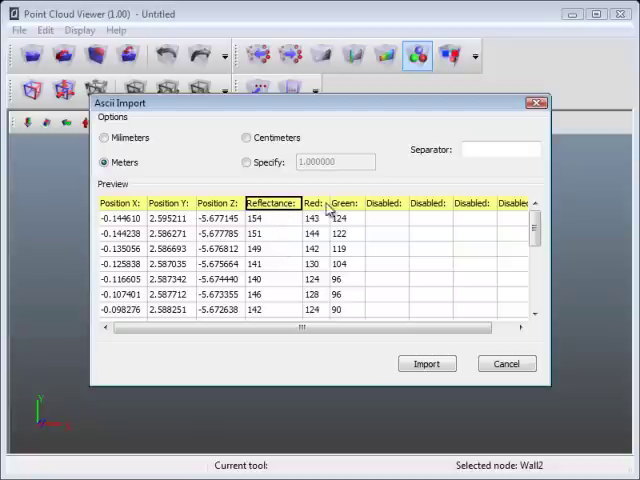
mouse_move(150, 216)
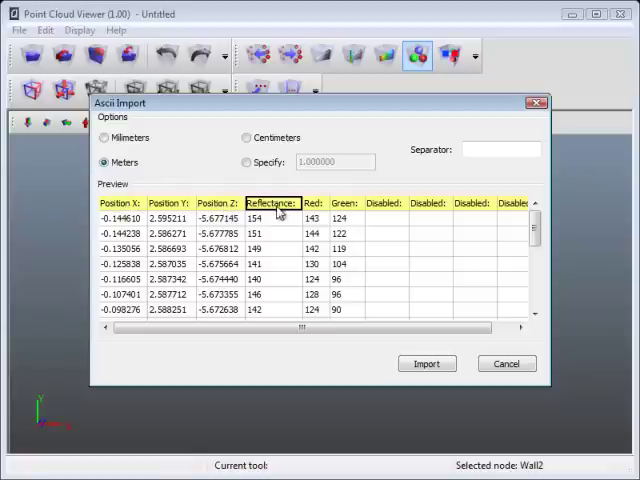
click(272, 204)
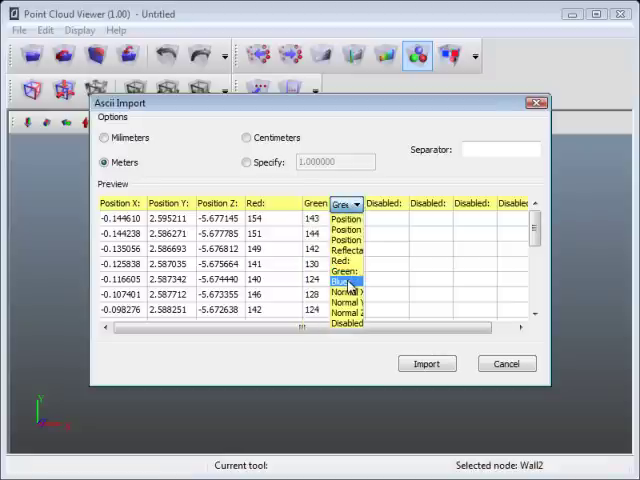
click(428, 364)
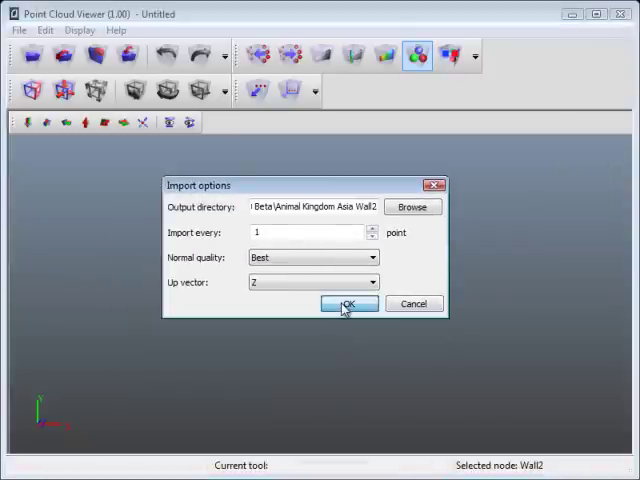
Step: Confirm the import options so the carved stone wall cloud loads into the viewport
click(348, 304)
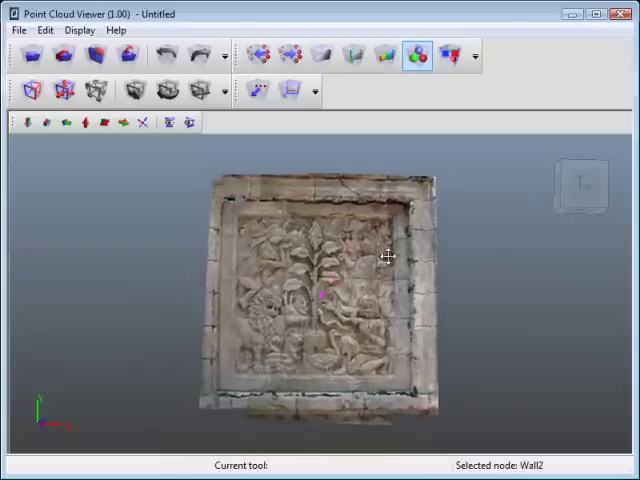
mouse_move(144, 122)
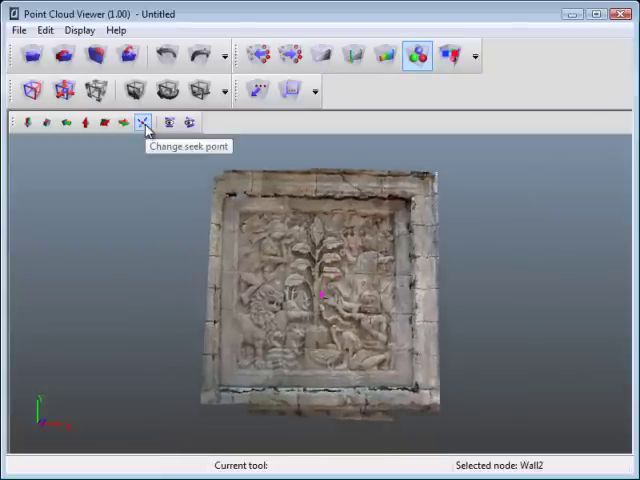
Step: With the focal-point tool, bring the carved wall closer and orbit to a slightly tilted angle
click(142, 122)
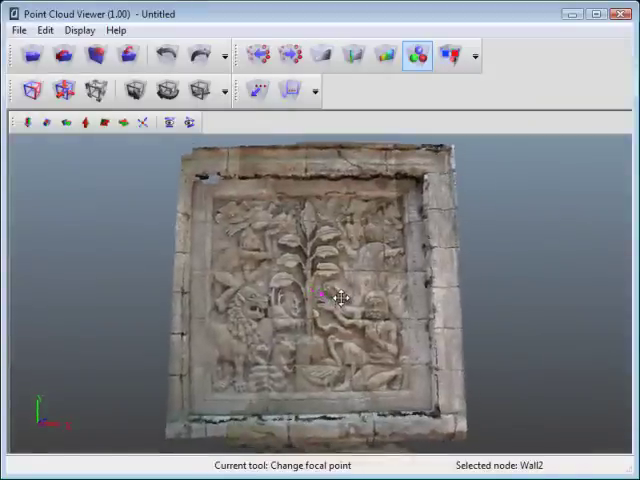
drag(340, 298, 400, 290)
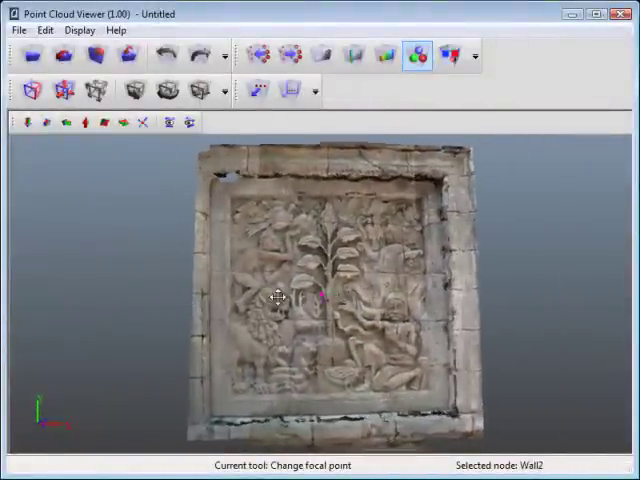
drag(280, 300, 290, 290)
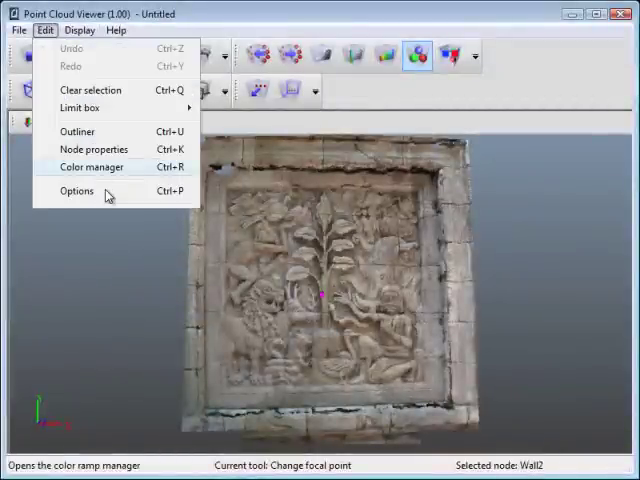
click(76, 192)
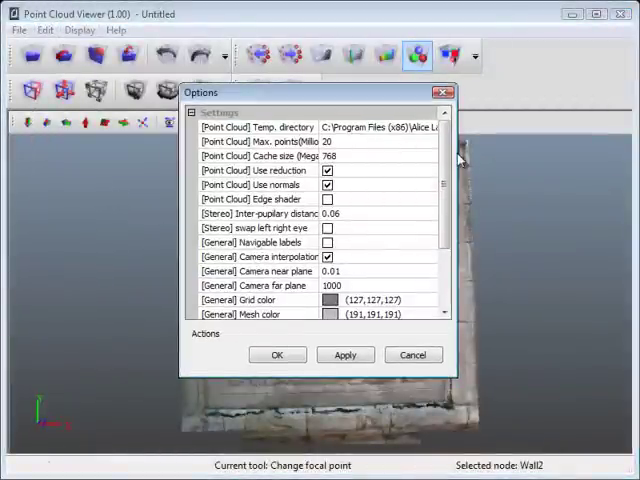
scroll(down, 3)
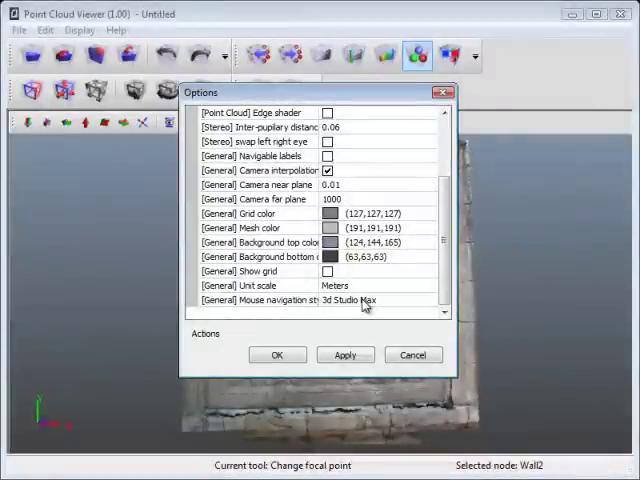
click(378, 300)
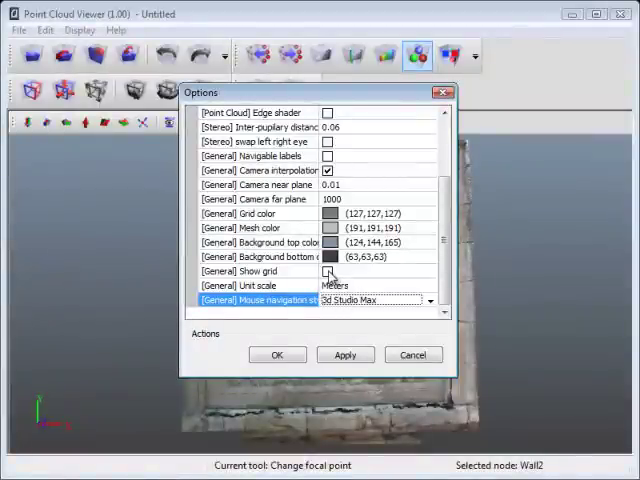
click(328, 272)
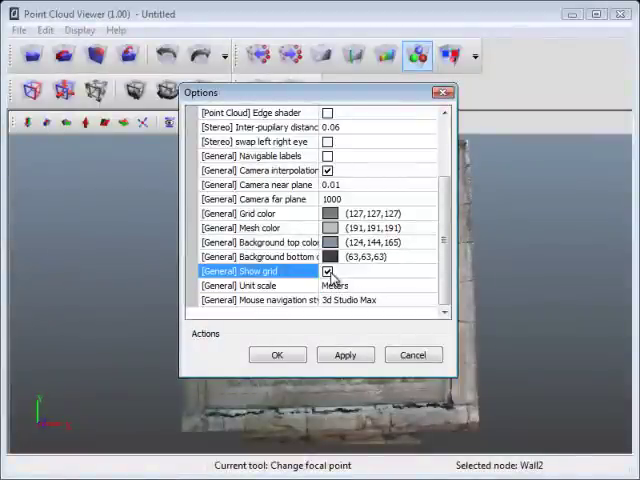
click(328, 272)
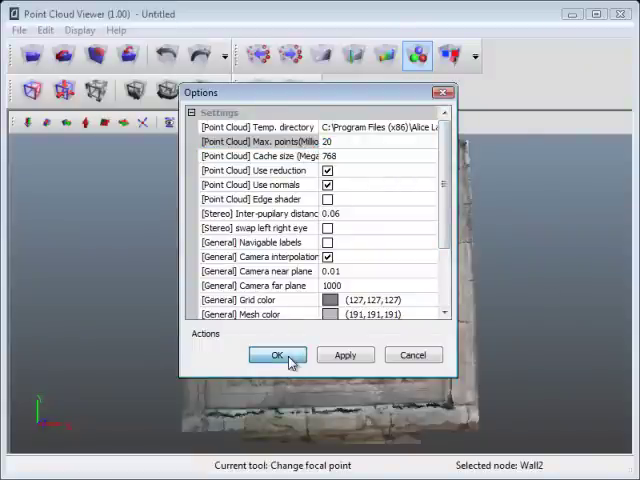
click(276, 356)
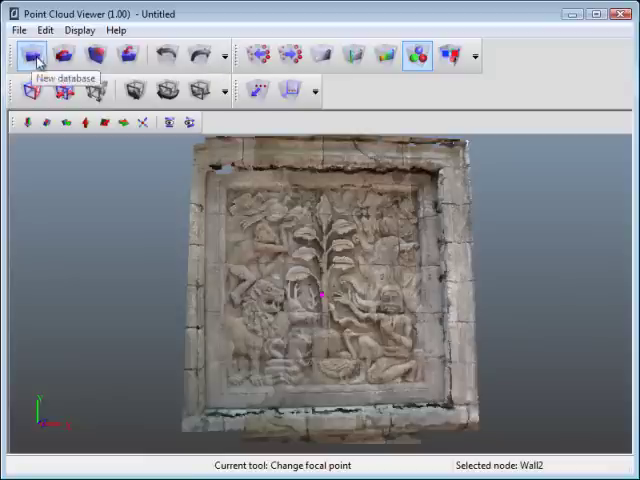
mouse_move(64, 56)
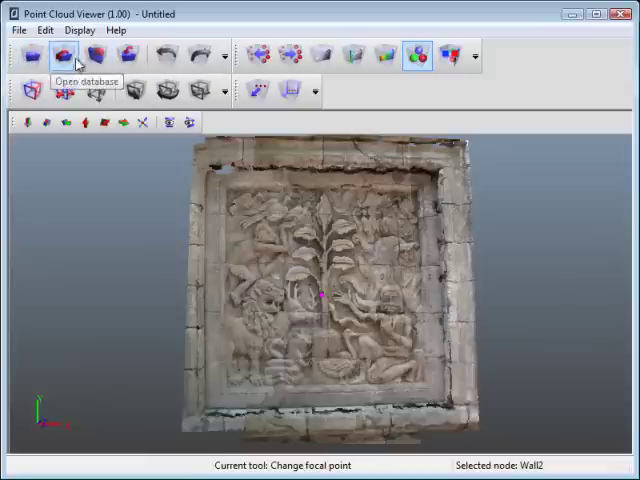
mouse_move(96, 56)
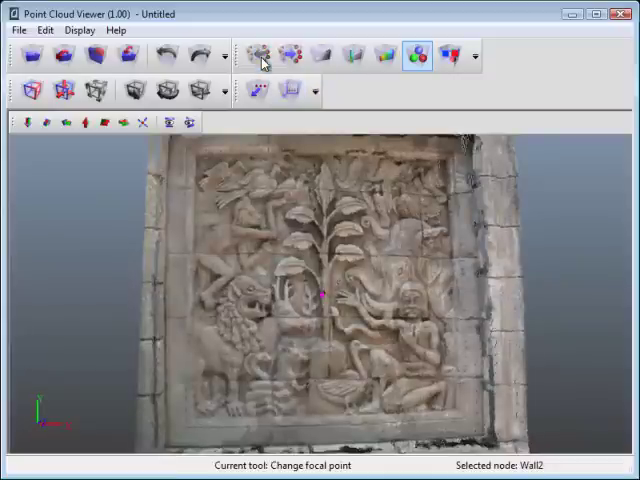
Step: Display the zoomed-in carved panel in greyscale
click(322, 56)
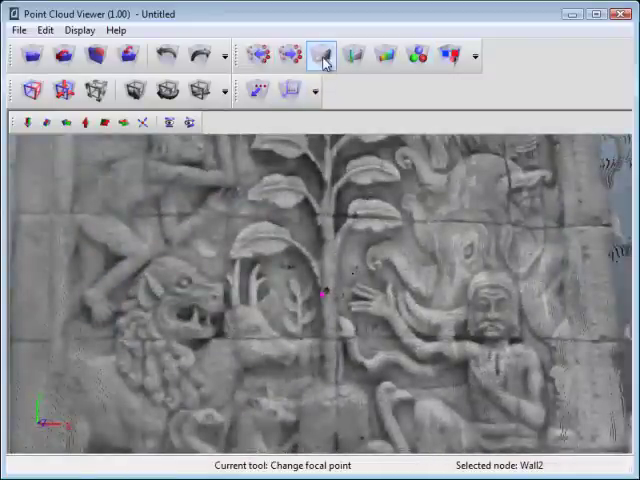
mouse_move(320, 54)
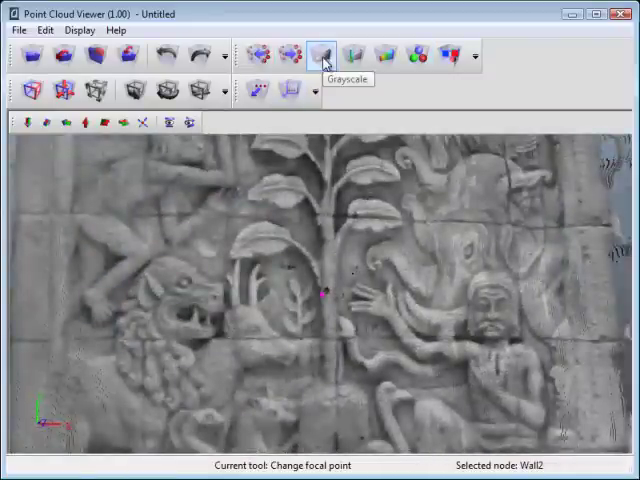
Step: Colour the wall by a distance ramp spanning 0.00 M to 11.47 M and view it obliquely from above
click(352, 56)
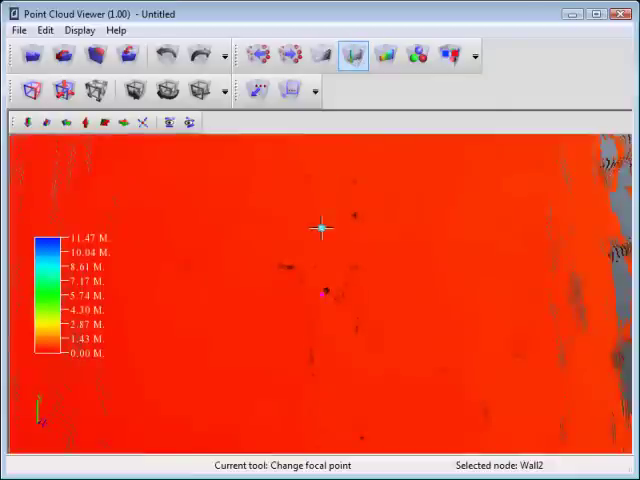
click(380, 56)
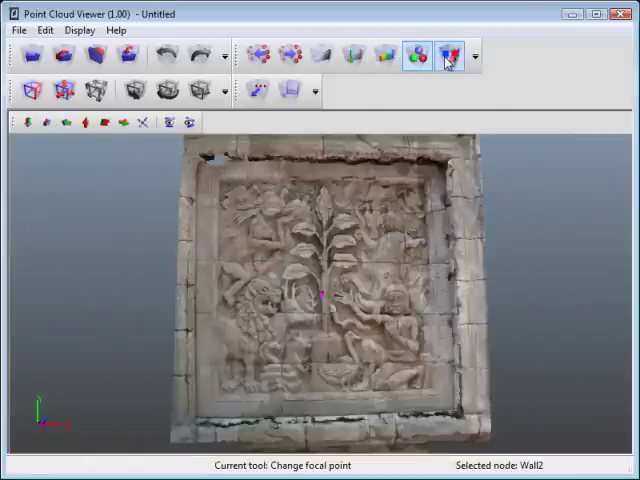
click(450, 56)
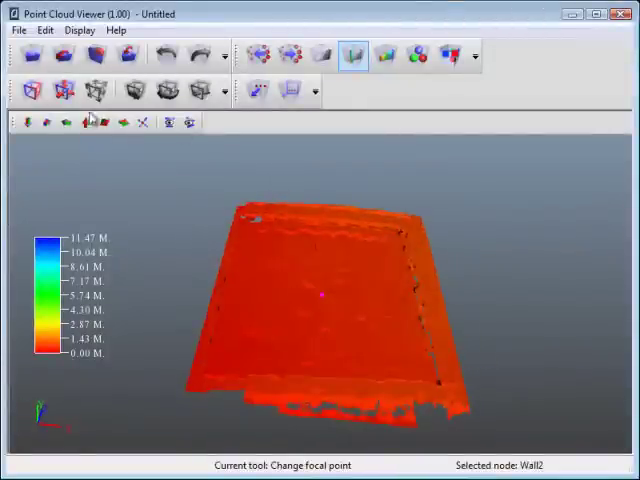
click(32, 90)
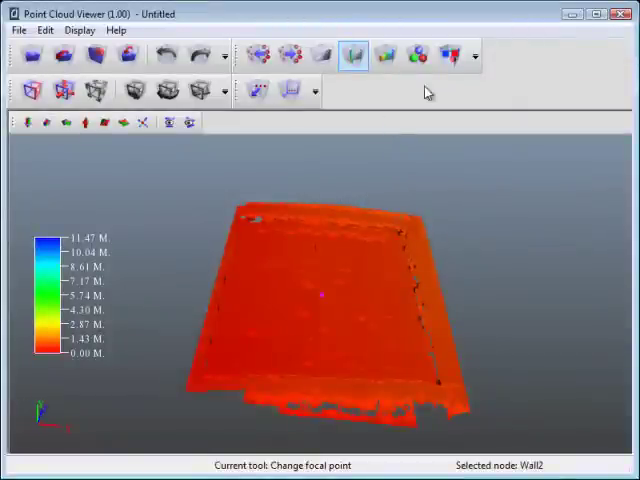
Step: Scale and rotate the yellow limit box to align with and enclose the carved wall
click(418, 56)
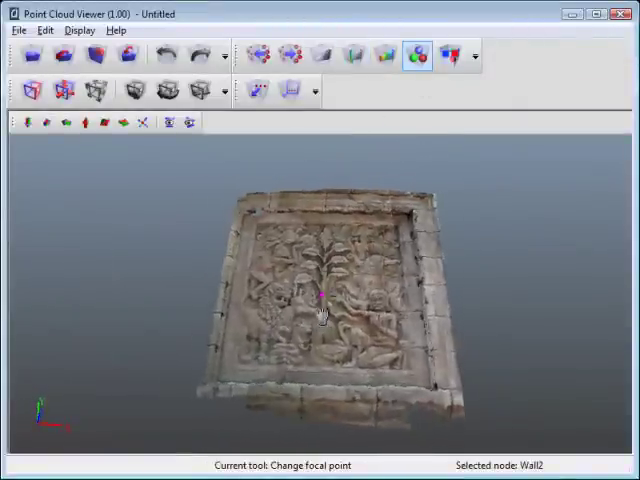
click(196, 92)
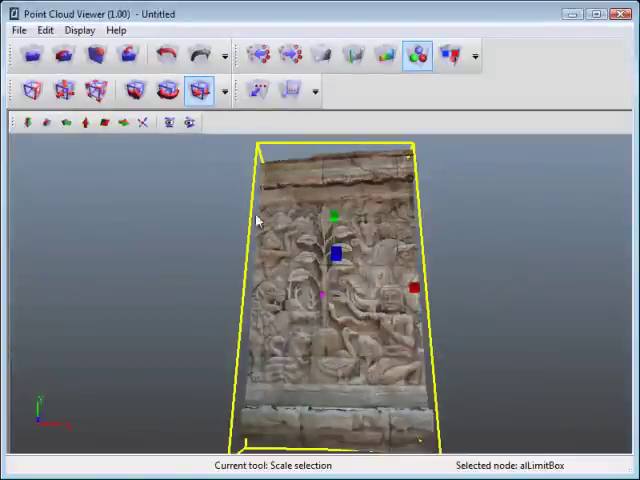
click(136, 92)
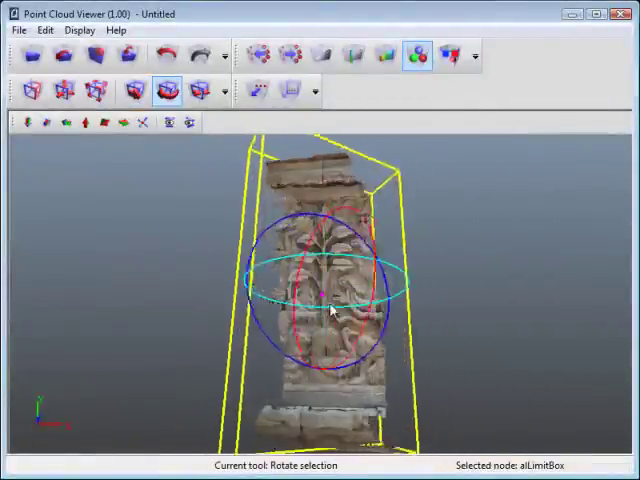
drag(336, 310, 338, 296)
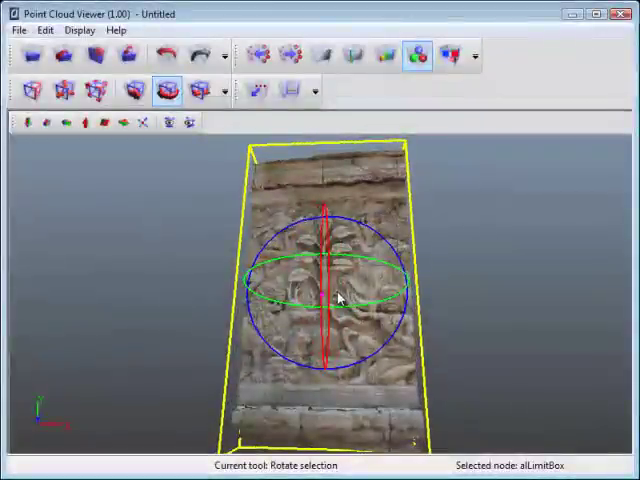
click(198, 90)
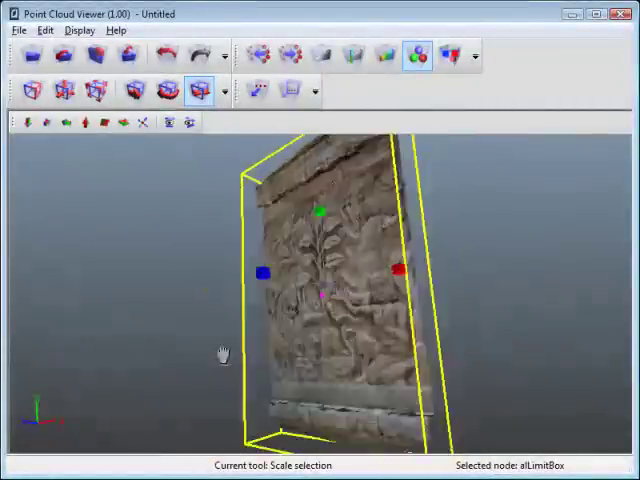
click(94, 90)
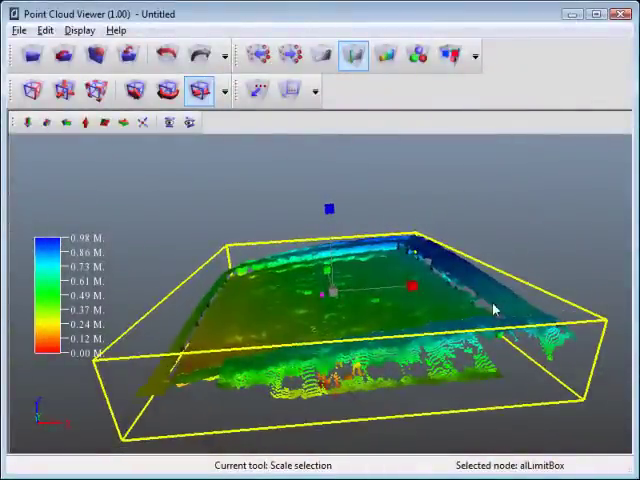
Step: Enable the height ramp and lower the limit box top onto the carving, clipping to roughly 0–0.98 m
click(168, 90)
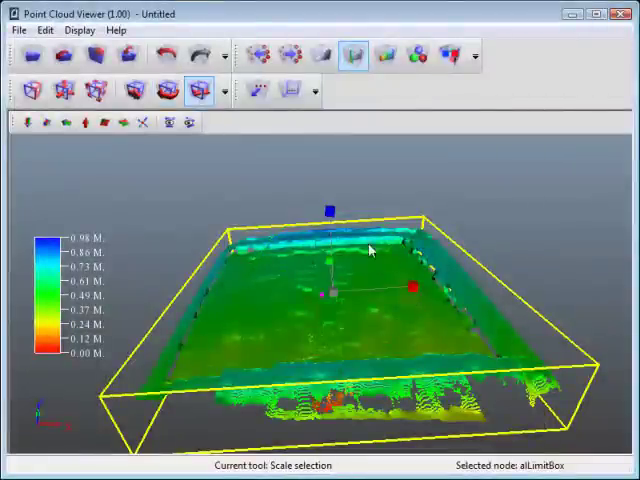
drag(330, 204, 332, 230)
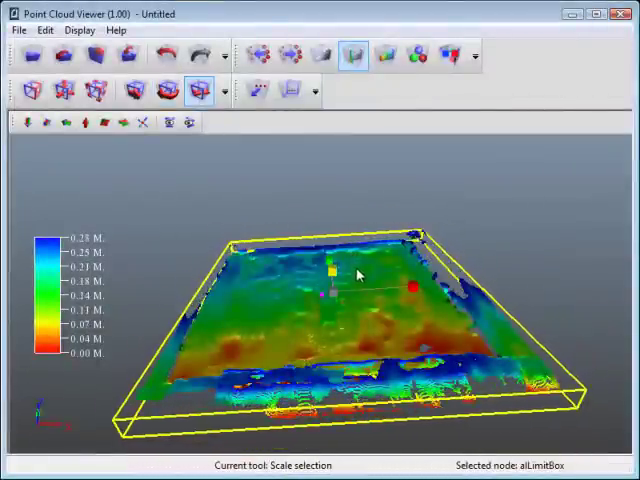
drag(330, 270, 332, 208)
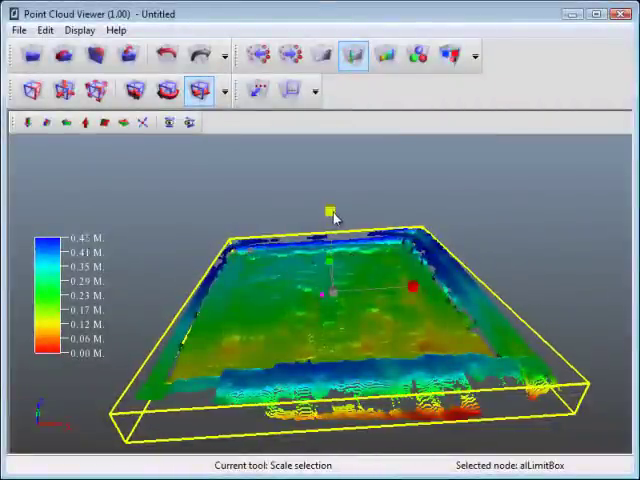
click(136, 92)
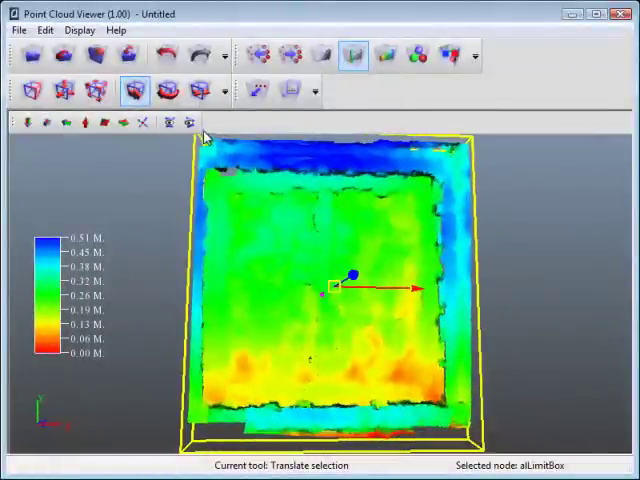
click(352, 56)
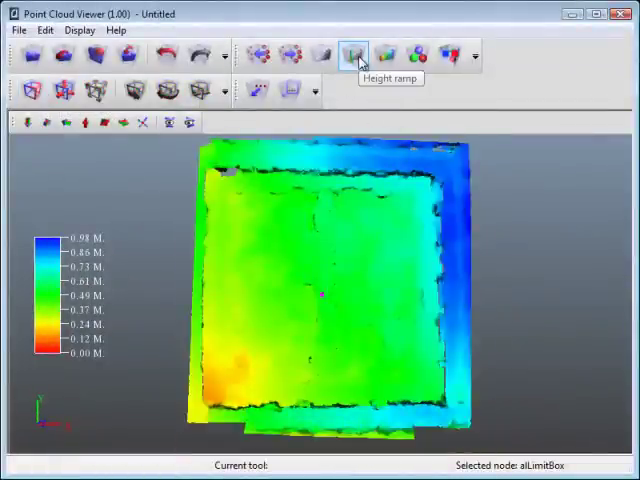
Step: Turn off height colouring and pick three points on the wall to label their coordinates
click(416, 56)
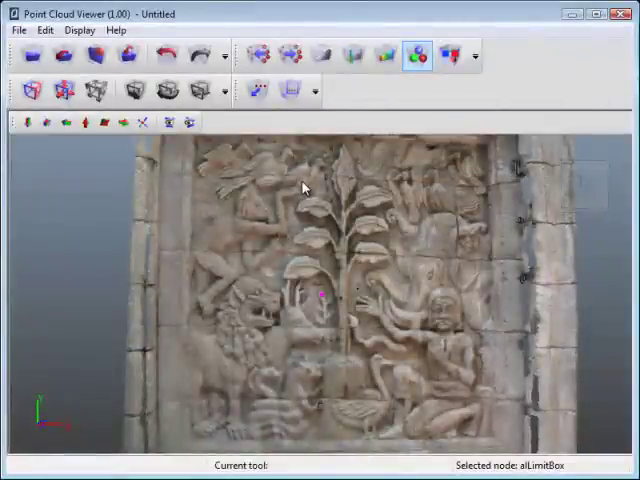
mouse_move(256, 90)
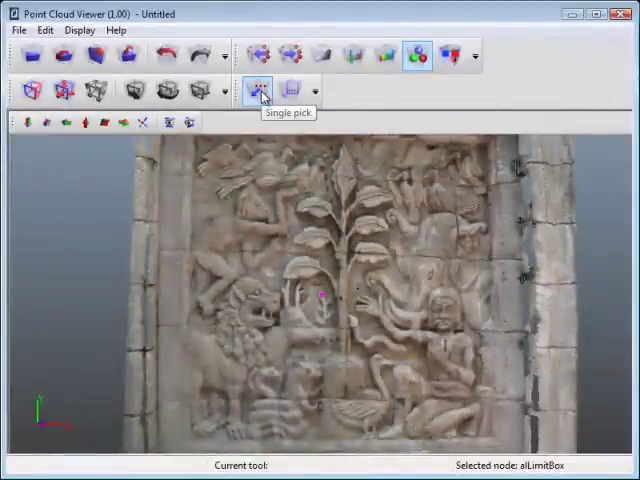
click(258, 90)
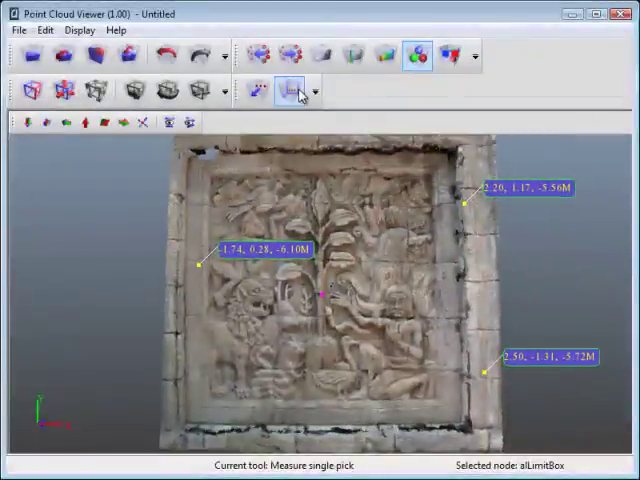
Step: Pin a note reading 'Stone' at the wall's upper-left corner beside the coordinate labels
click(288, 90)
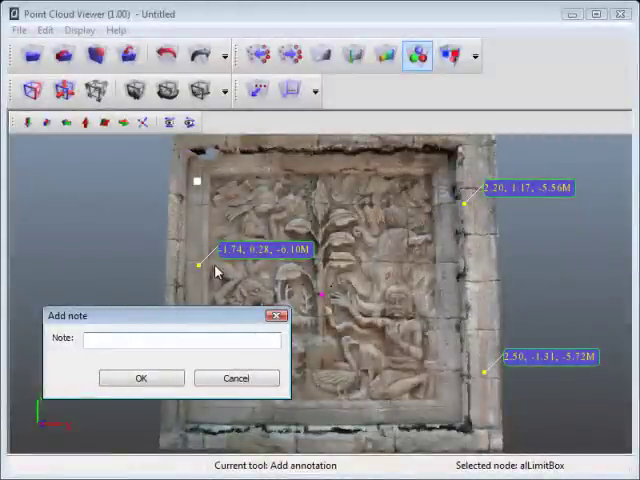
text(Stone)
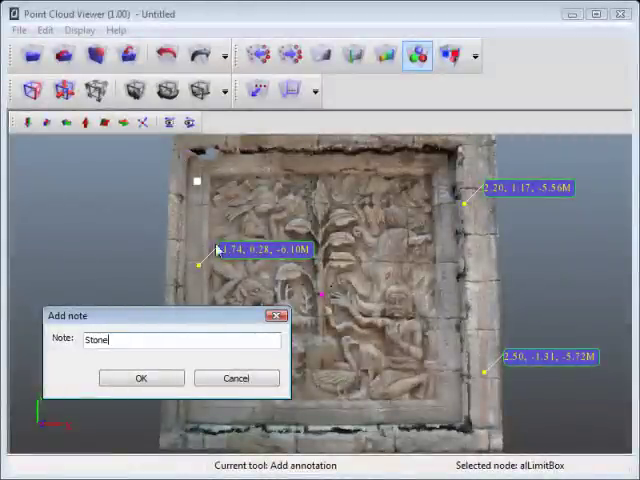
click(140, 378)
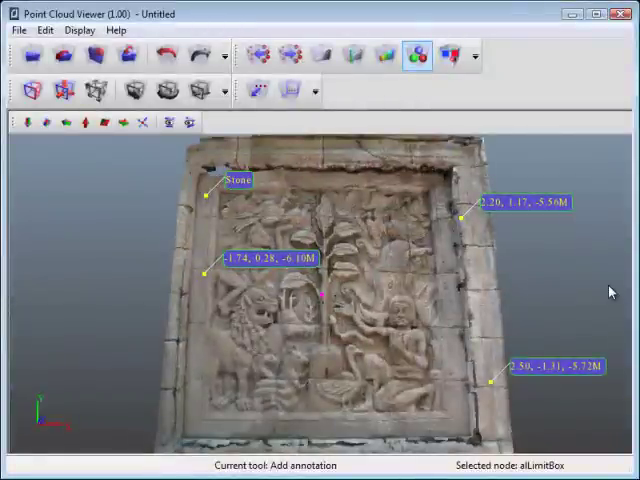
click(28, 122)
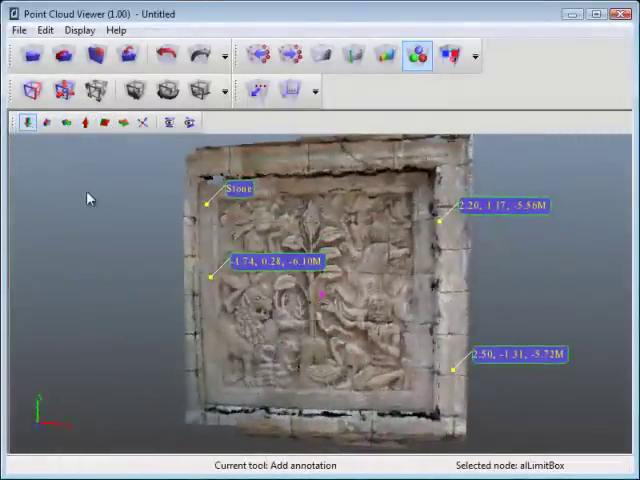
Step: Select Wall2 in the Outliner and set its X translation to 0.50
click(188, 122)
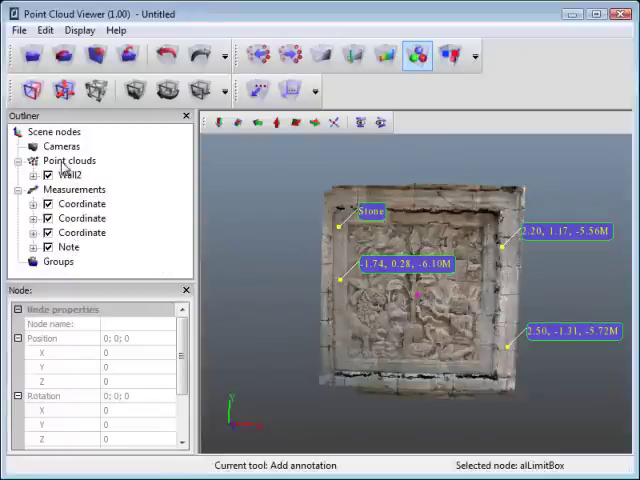
click(32, 174)
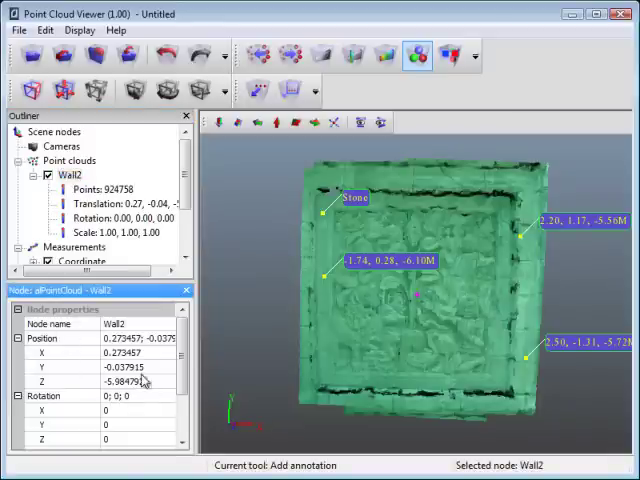
click(140, 352)
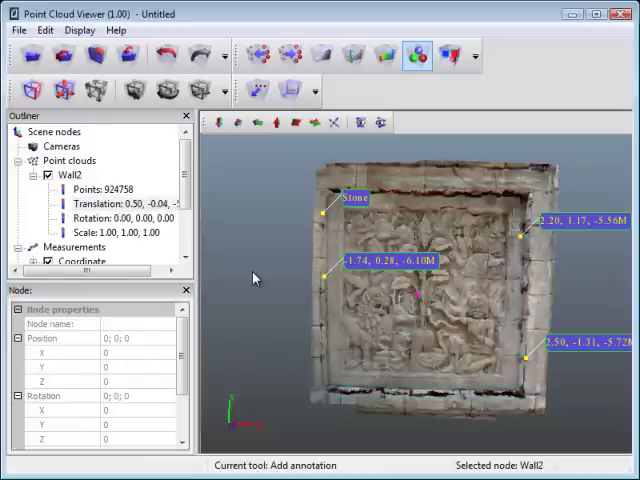
Step: Save the project under the new name TestFile
click(18, 32)
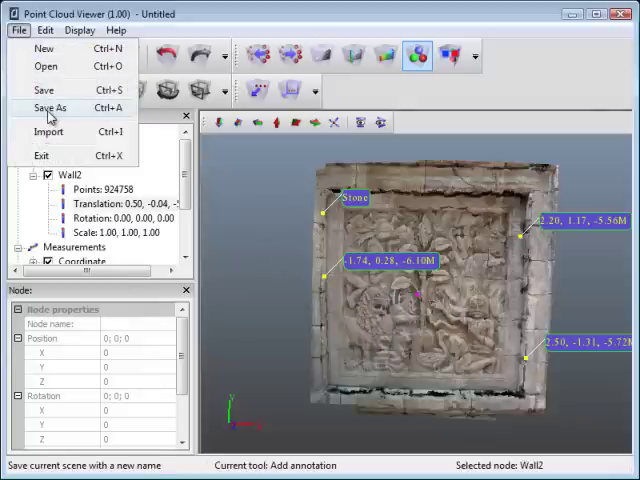
click(48, 108)
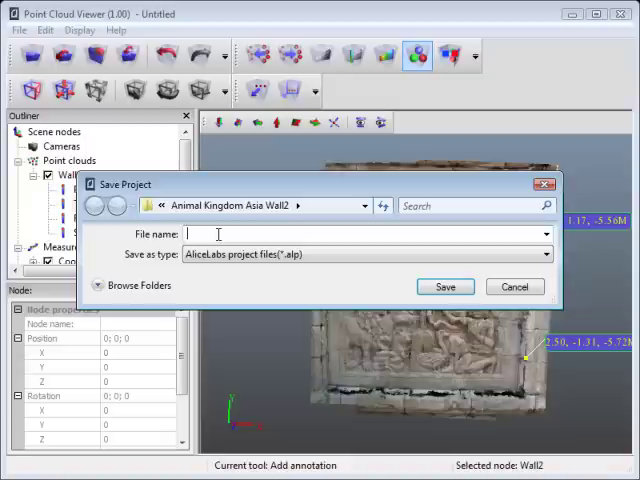
text(T)
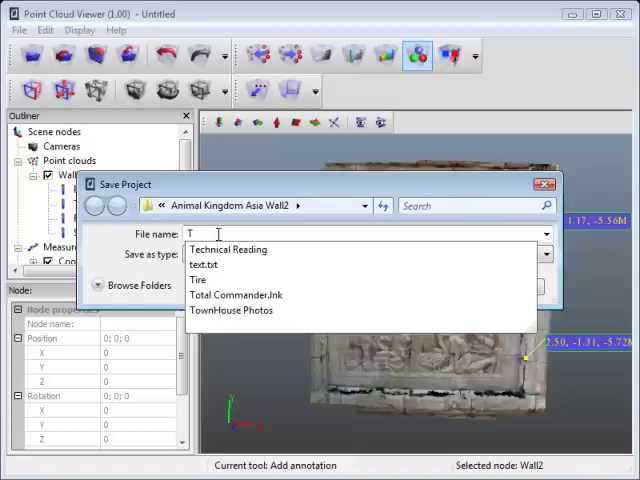
text(estFile)
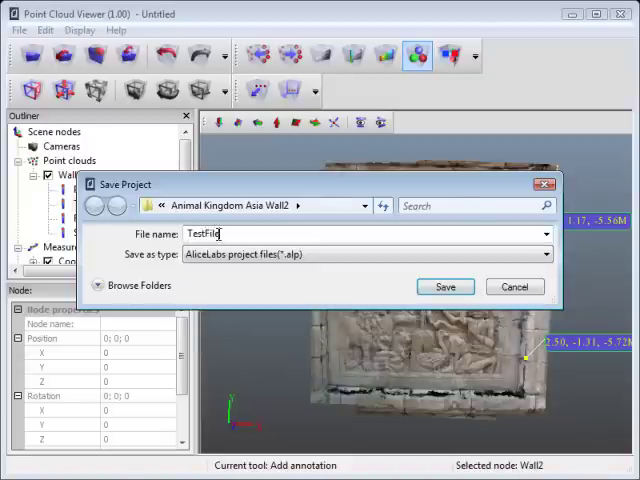
click(444, 286)
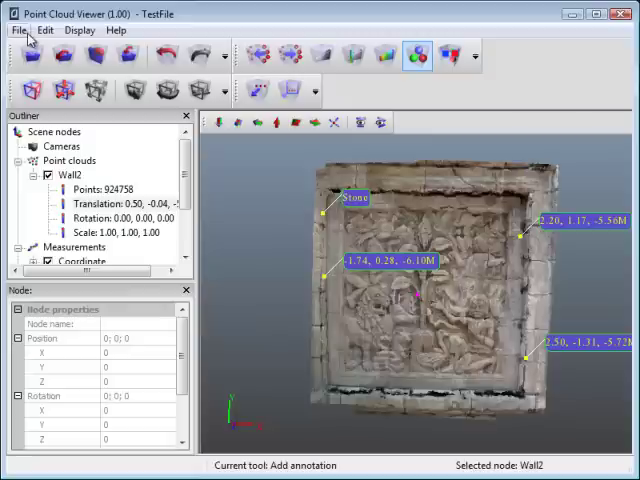
Step: Start a new empty scene and reopen the saved TestFile project
click(44, 30)
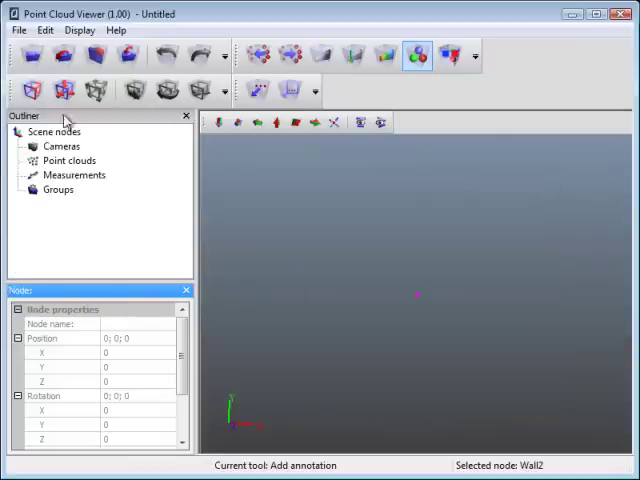
click(186, 116)
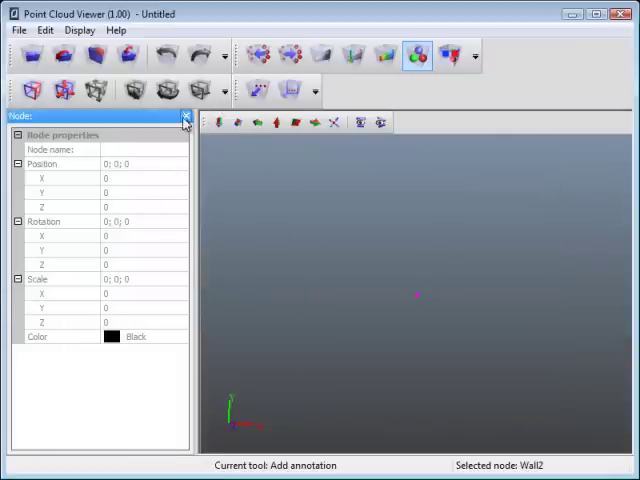
click(18, 30)
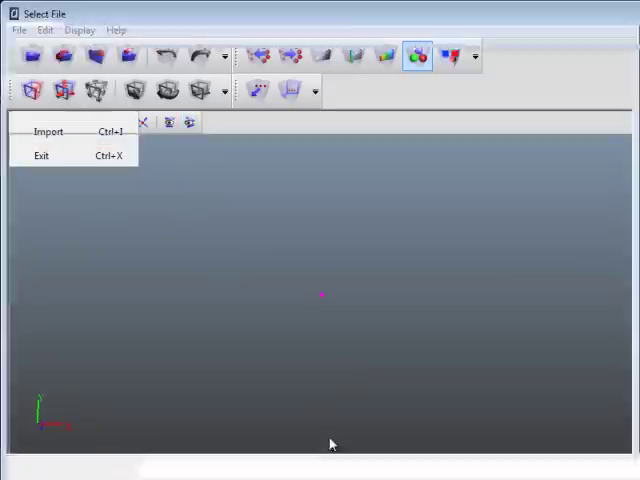
click(48, 132)
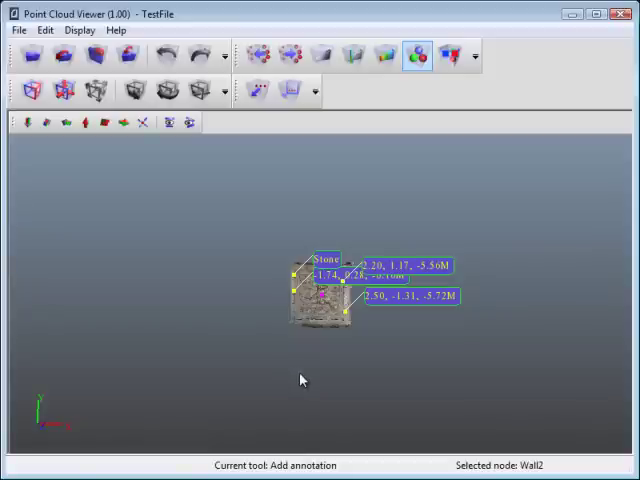